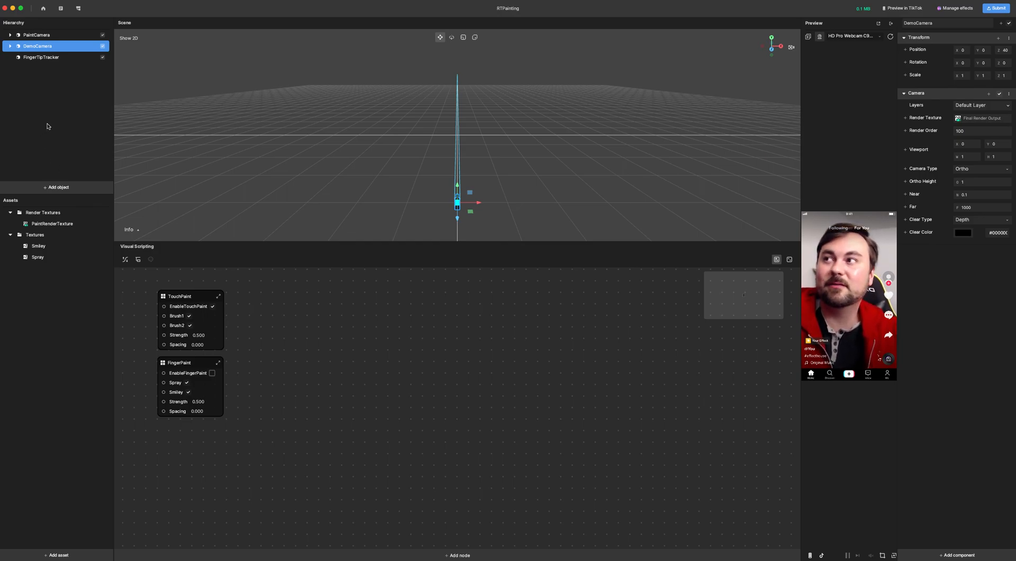
mouse_move(52, 126)
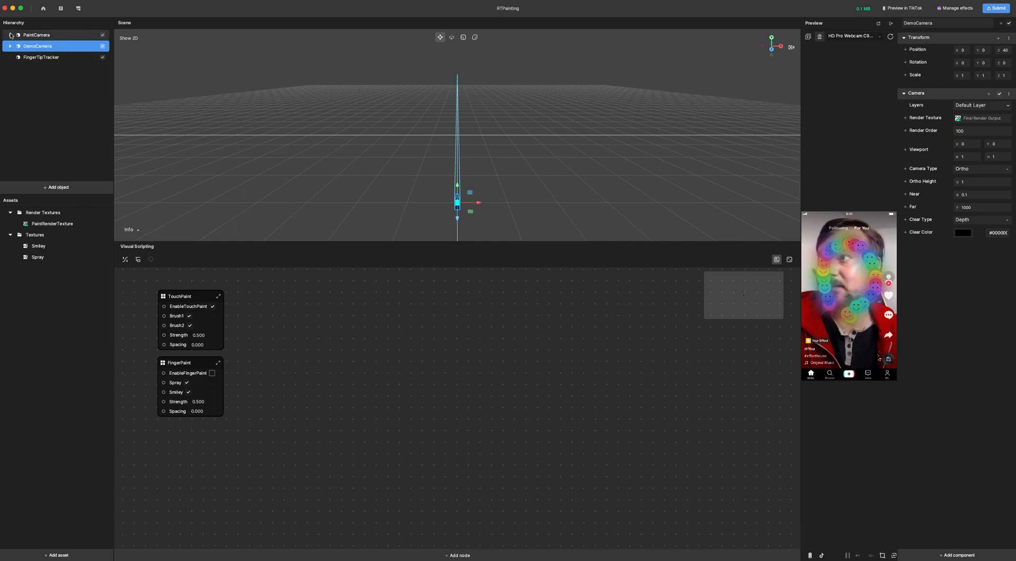
Expand PaintCamera and inspect the TouchPaintBrush and Brush1 (Smiley) objects.
left_click(11, 35)
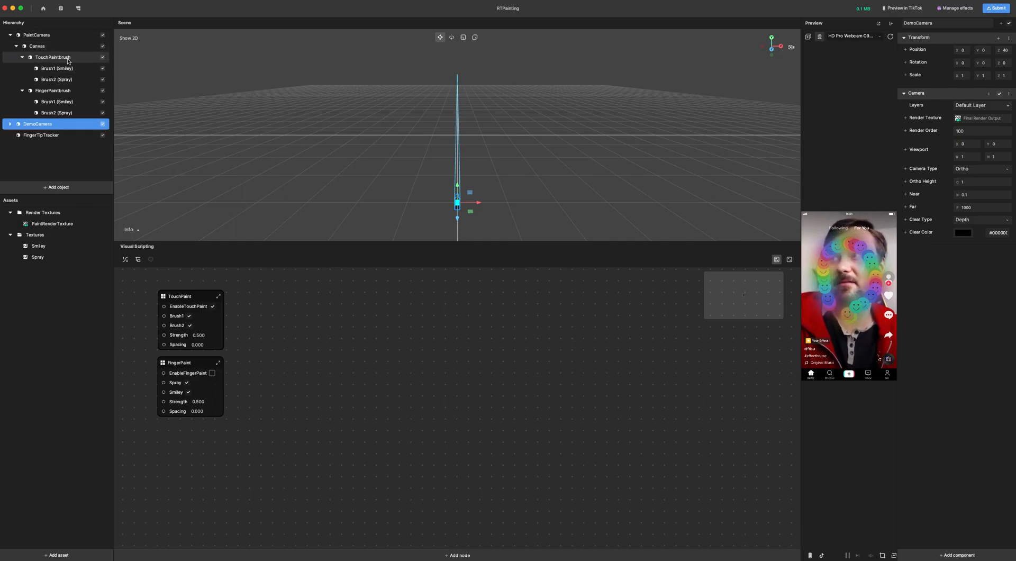
left_click(53, 57)
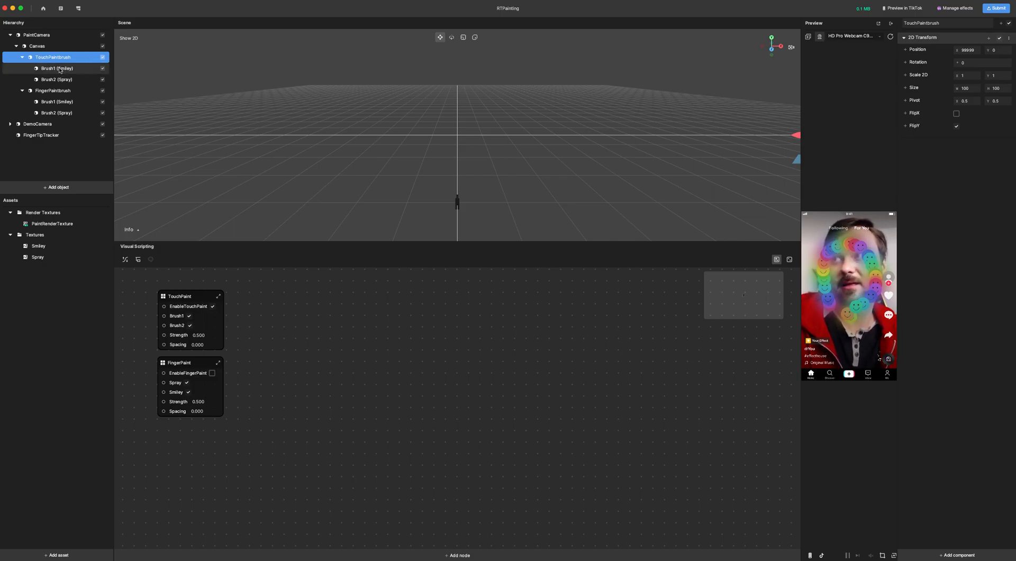
left_click(56, 79)
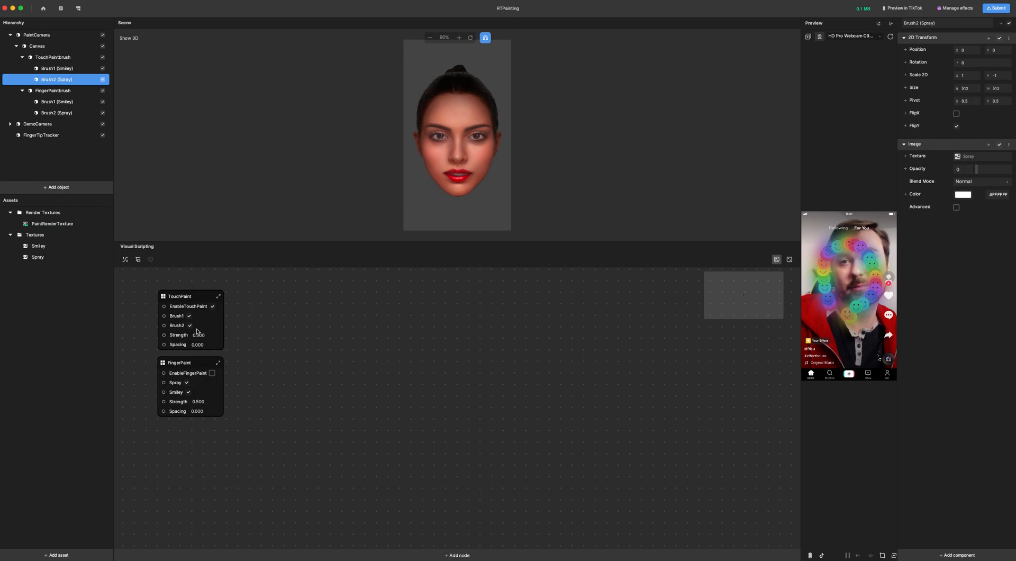
Uncheck Brush1 on the TouchPaint node so touch painting uses only the spray brush.
left_click(189, 317)
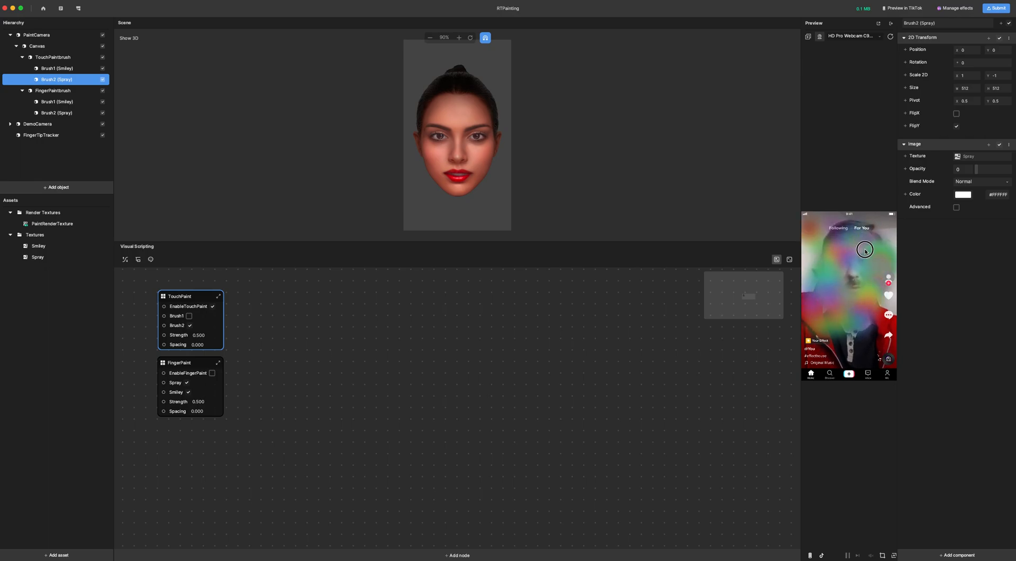
mouse_move(812, 259)
type("100.000")
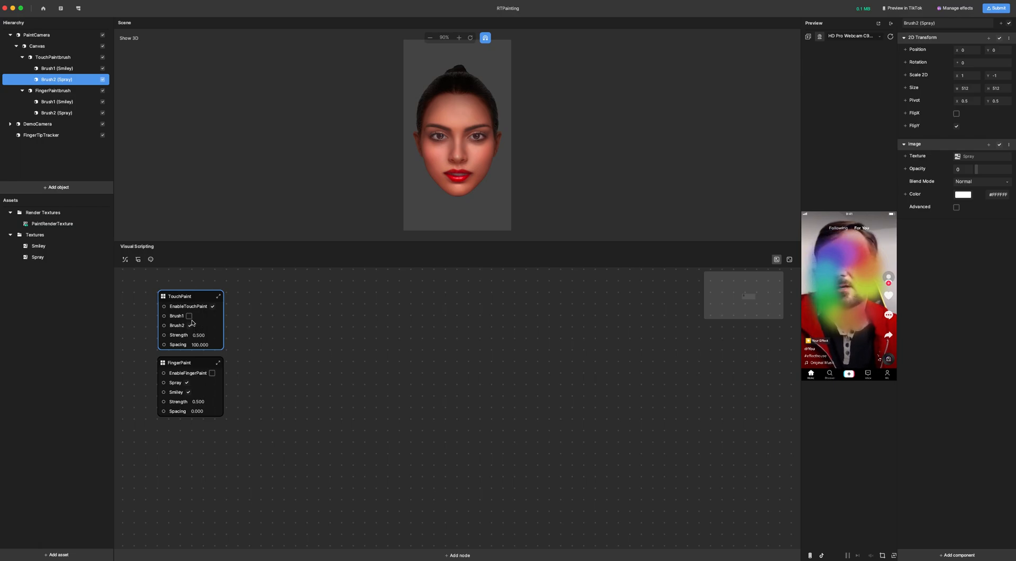
Switch touch painting back to Brush1 and toggle the TouchPaint enable checkbox.
left_click(189, 315)
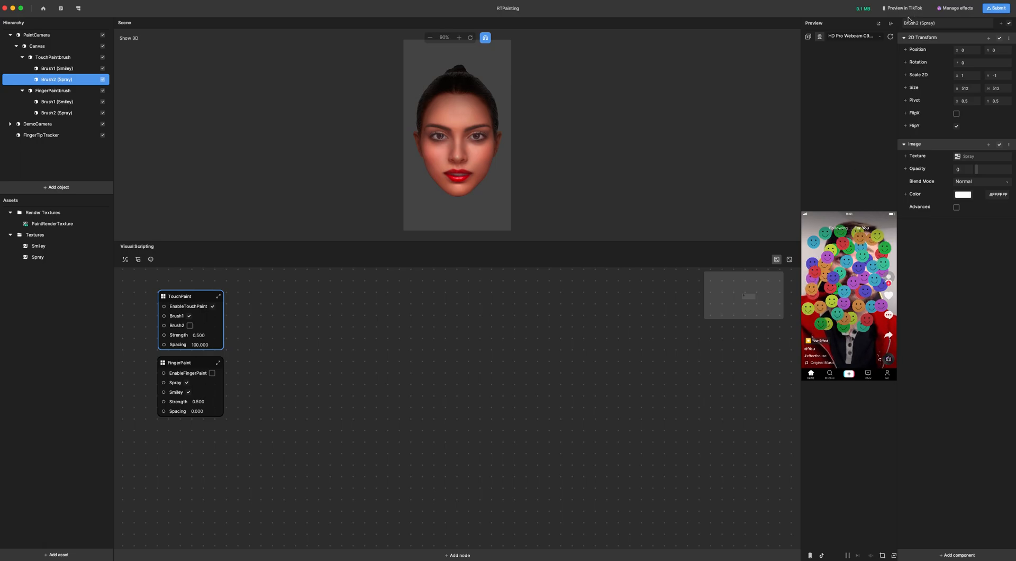
mouse_move(891, 36)
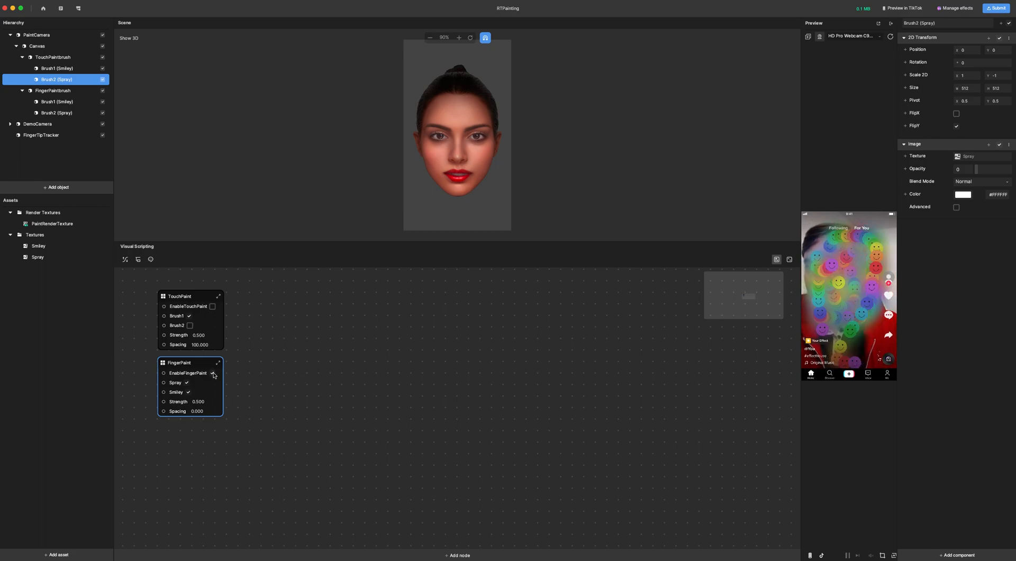
left_click(212, 373)
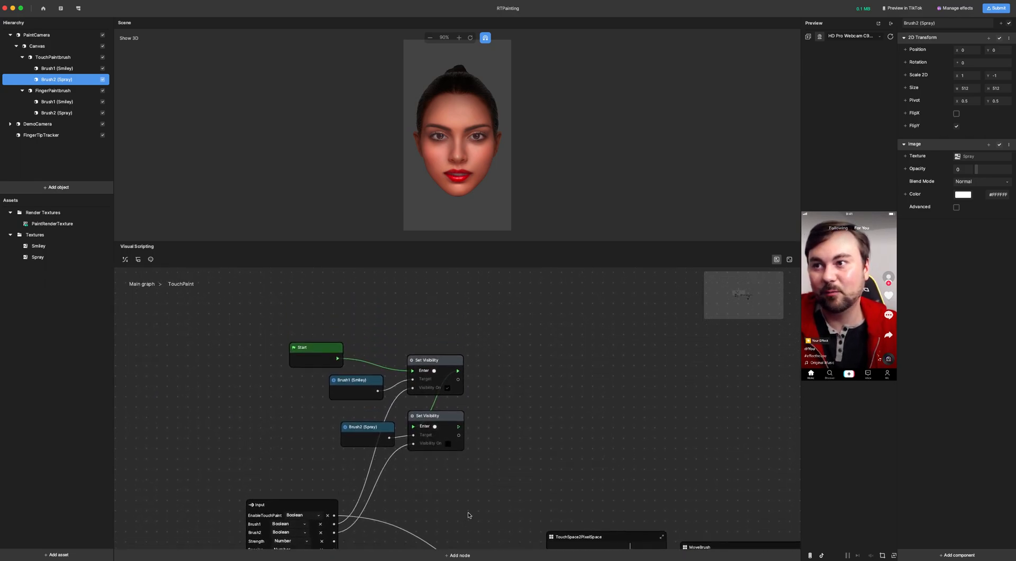
Pan the TouchPaint graph to show the TouchSpace2PixelSpace, MoveBrush, counter and Select Color nodes.
left_click_drag(470, 516, 292, 319)
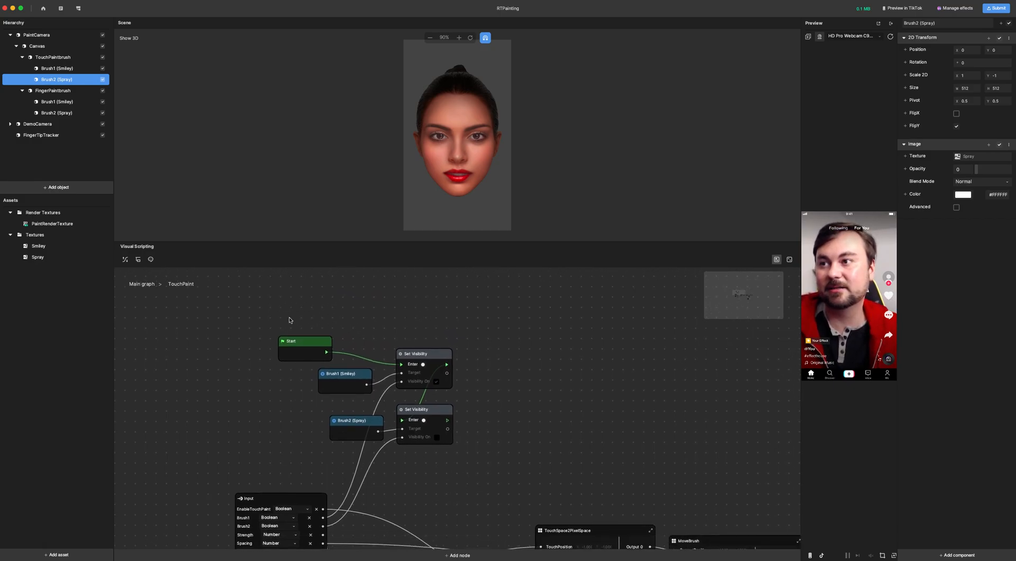
mouse_move(352, 406)
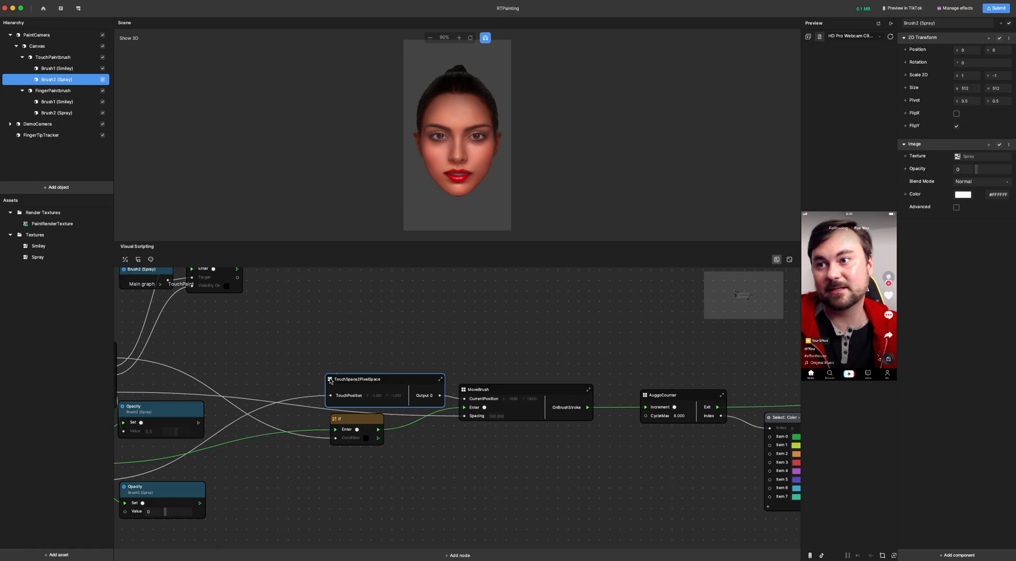
Open the TouchSpace2PixelSpace subgraph and review its brush-position nodes.
double_click(356, 379)
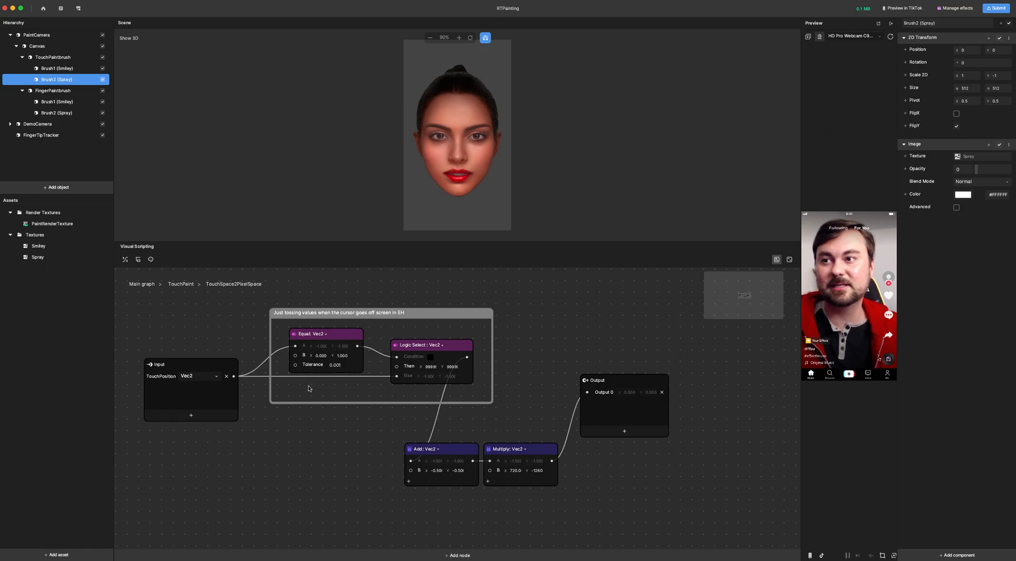
mouse_move(259, 407)
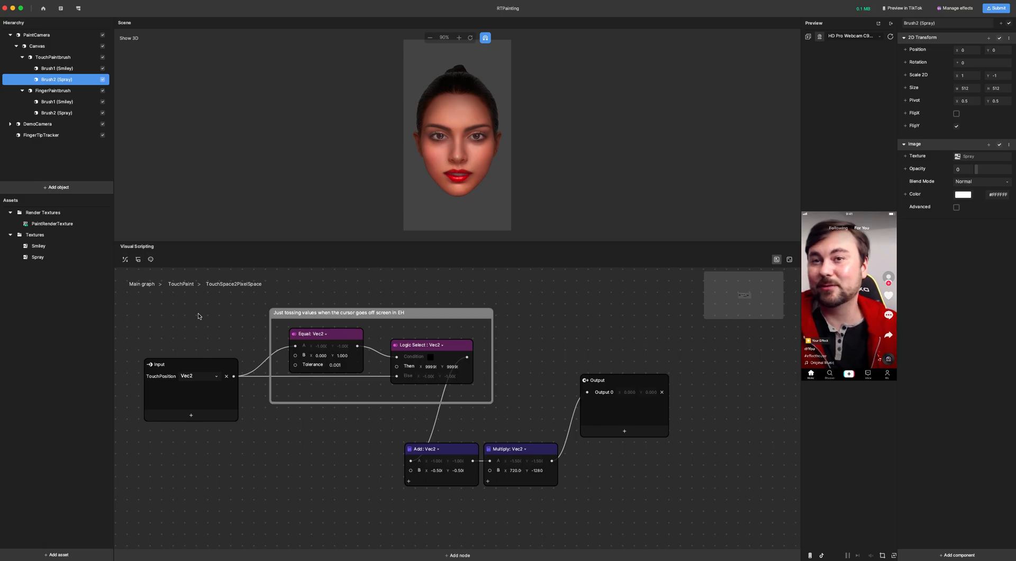
left_click(180, 283)
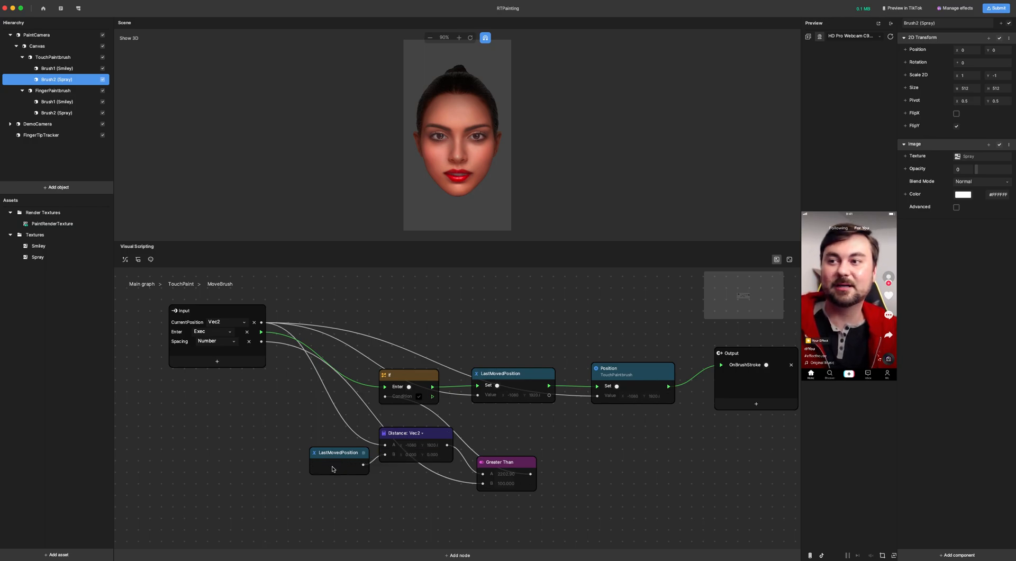
left_click(414, 433)
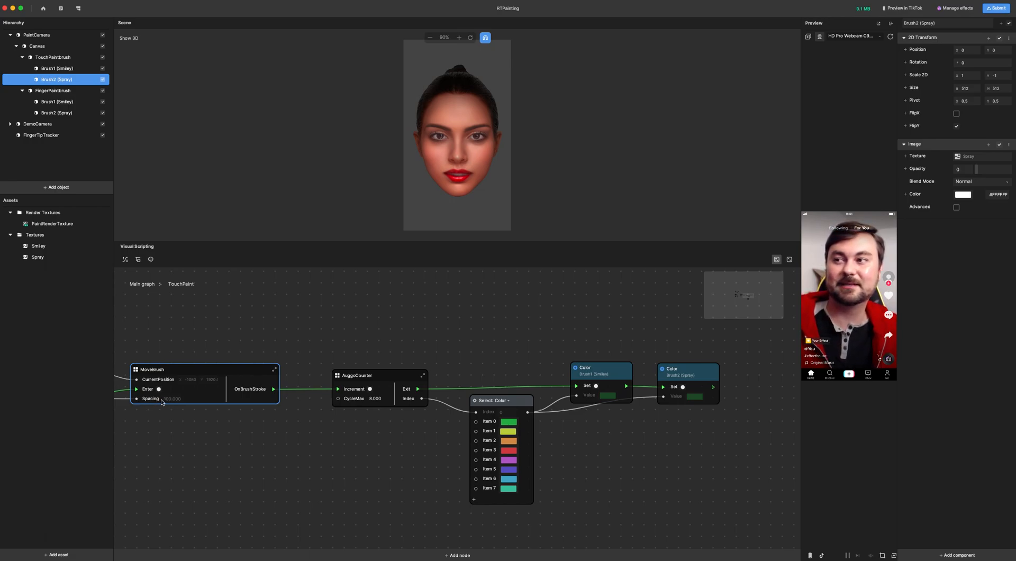
mouse_move(634, 392)
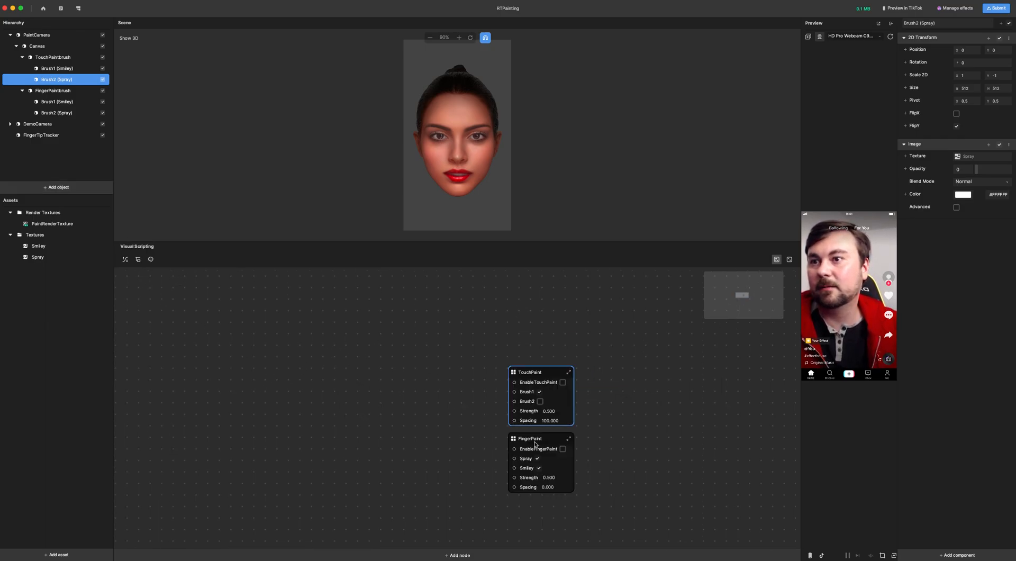
Turn on Brush2 and EnableTouchPaint, then select Brush1 (Smiley) in the Hierarchy.
left_click(540, 402)
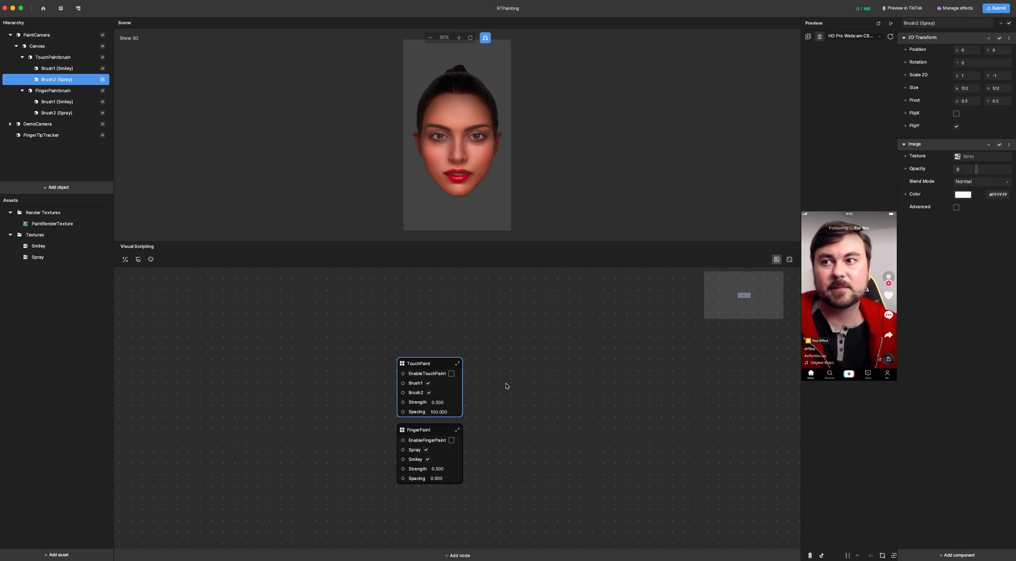
left_click(451, 374)
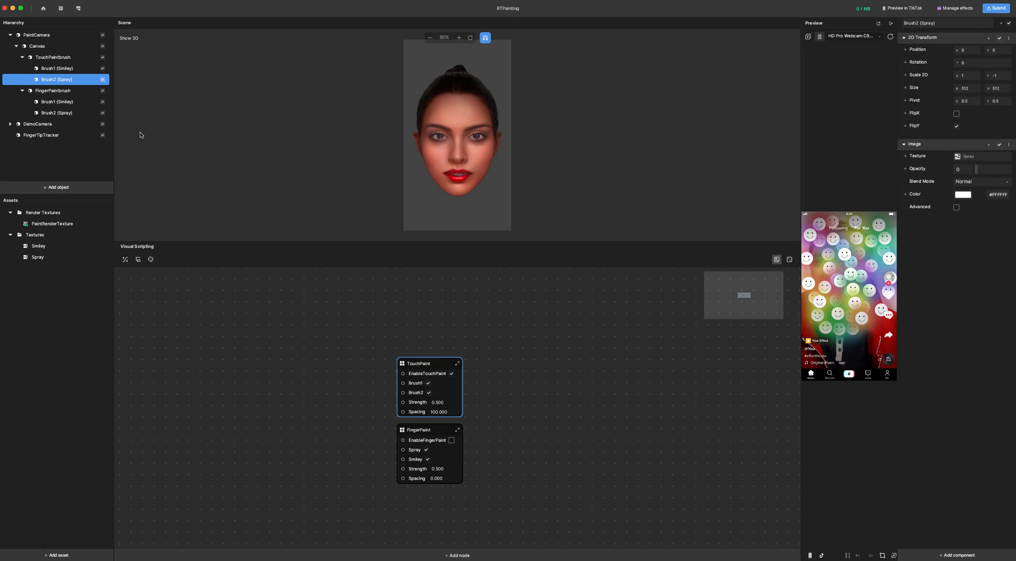
left_click(57, 68)
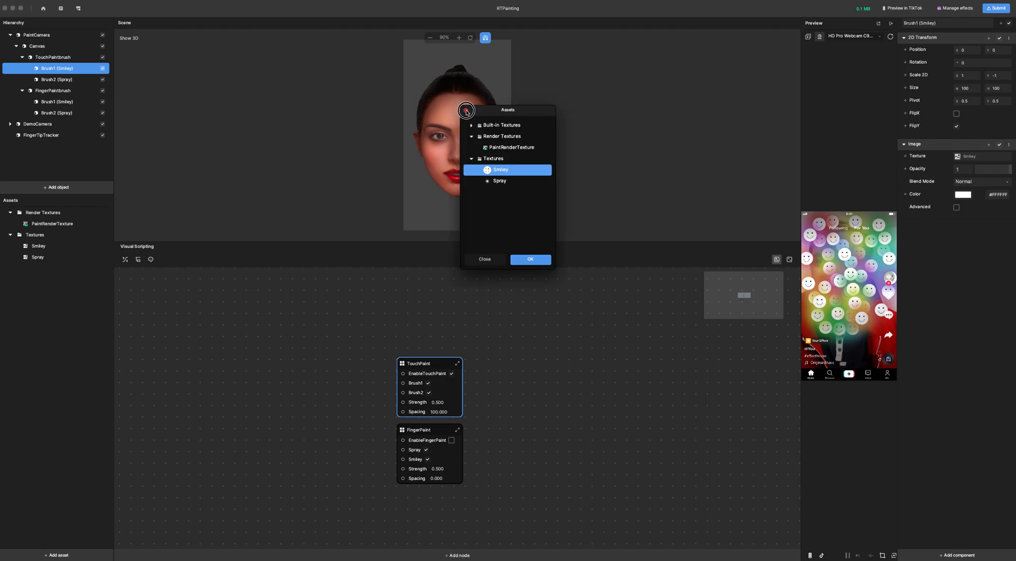
Confirm the Smiley texture is kept for the Brush1 image in the Texture picker.
left_click(529, 260)
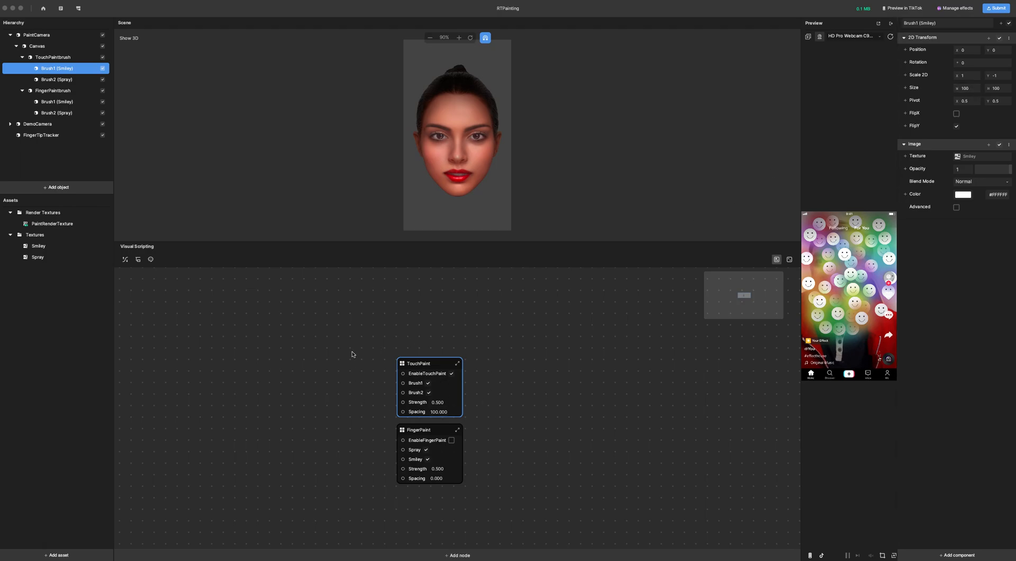
mouse_move(721, 391)
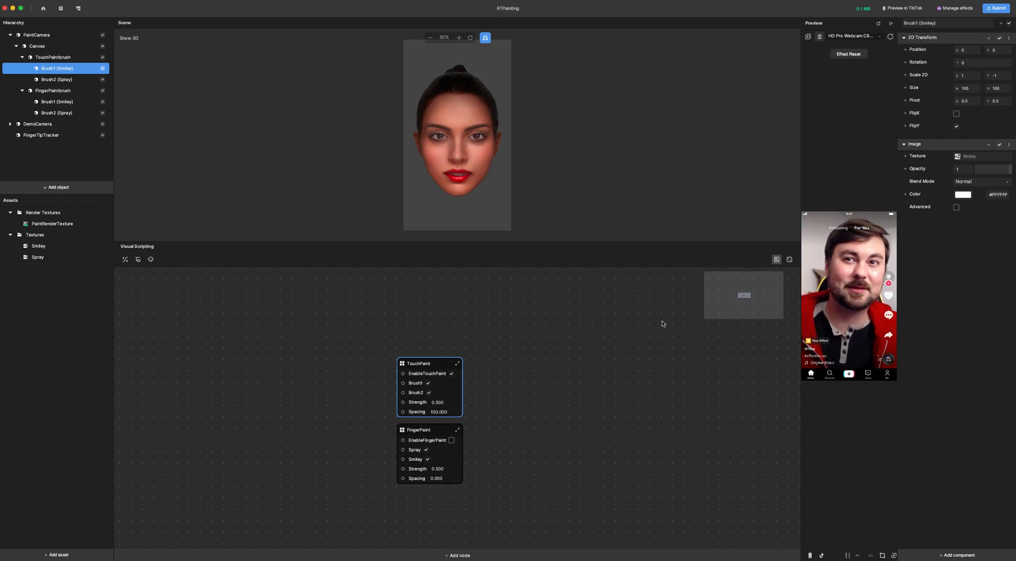
mouse_move(364, 390)
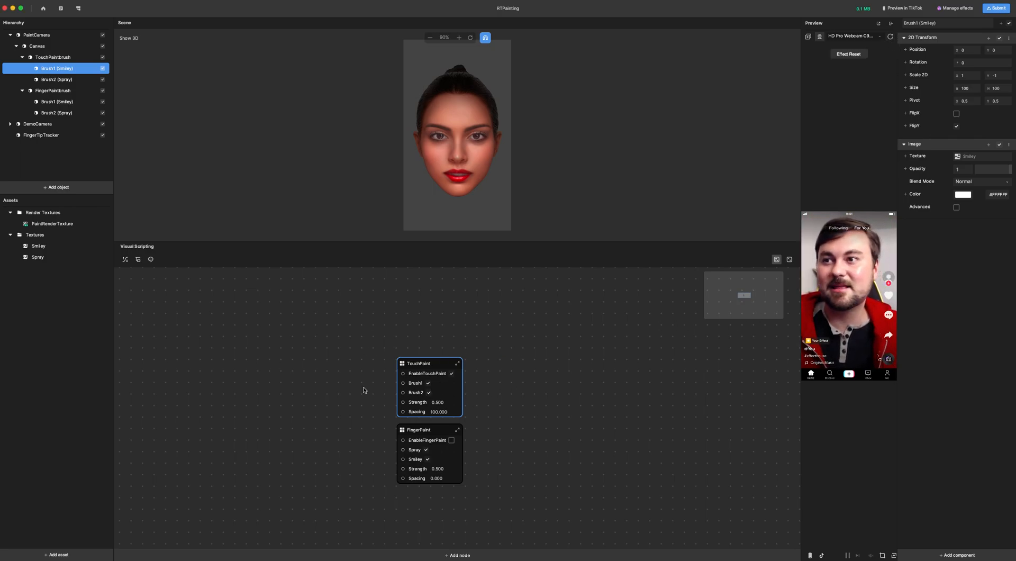
mouse_move(495, 381)
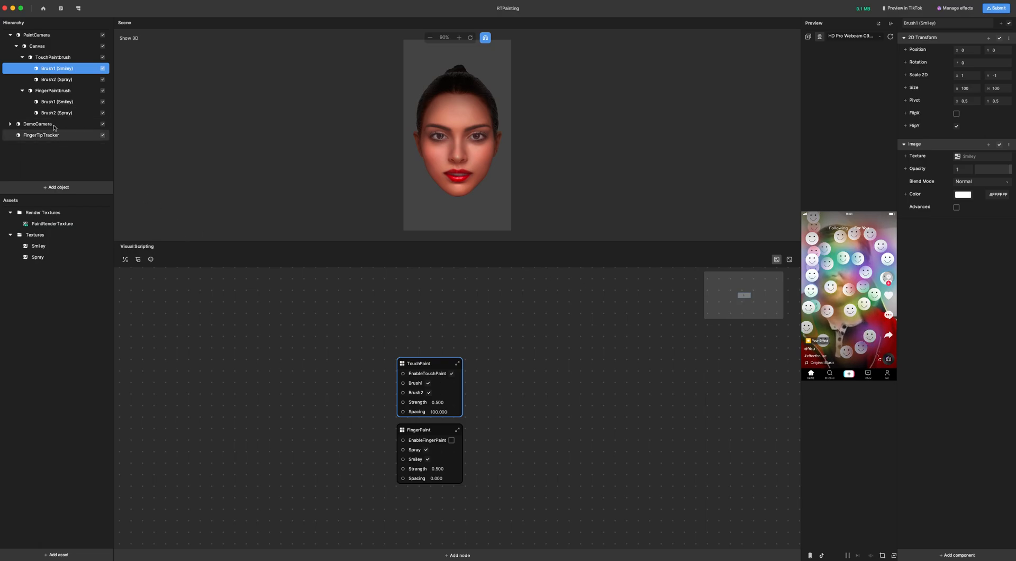
Expand DemoCamera to reveal its Canvas and ExampleRender objects.
left_click(10, 124)
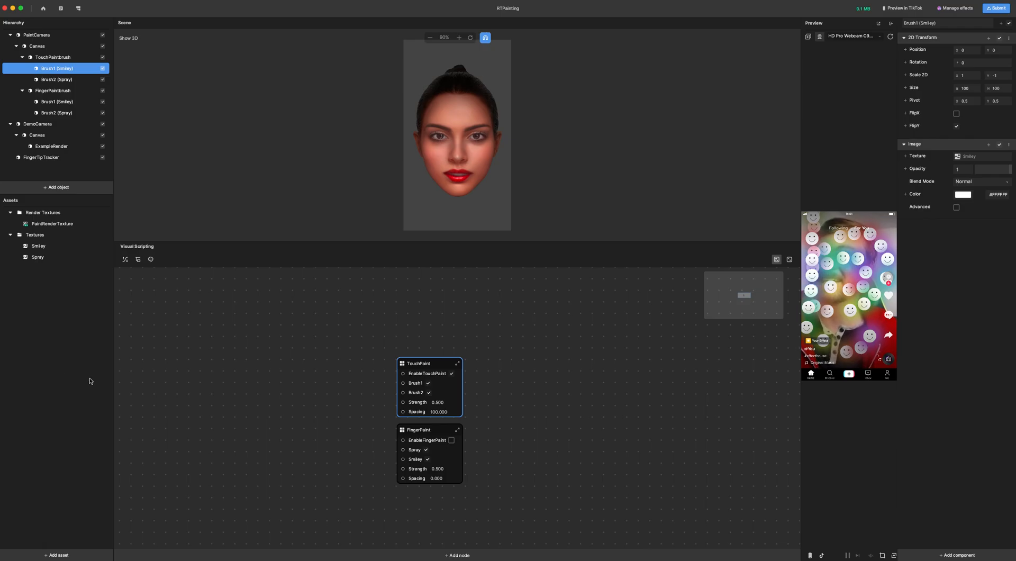
mouse_move(663, 342)
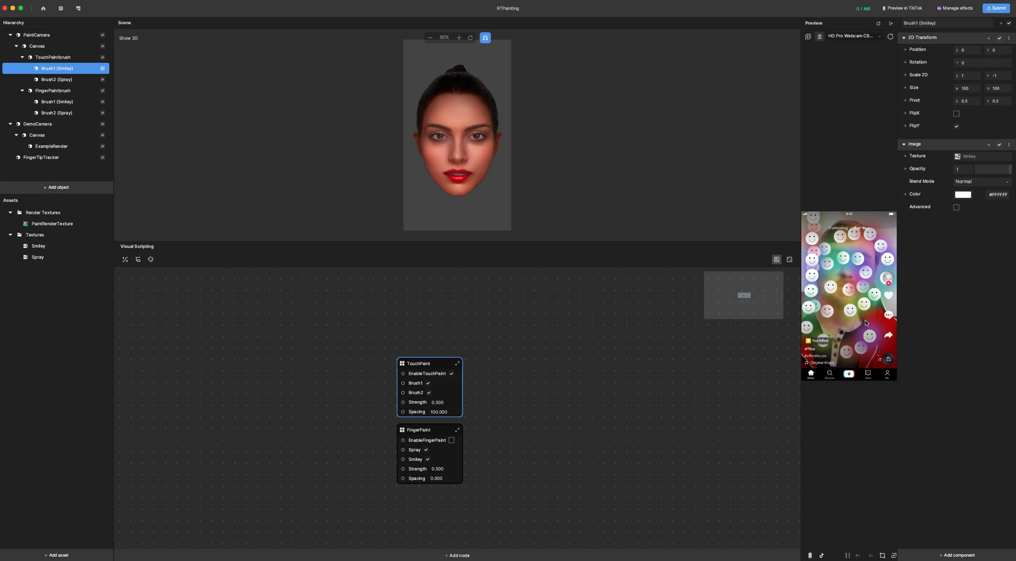
mouse_move(317, 364)
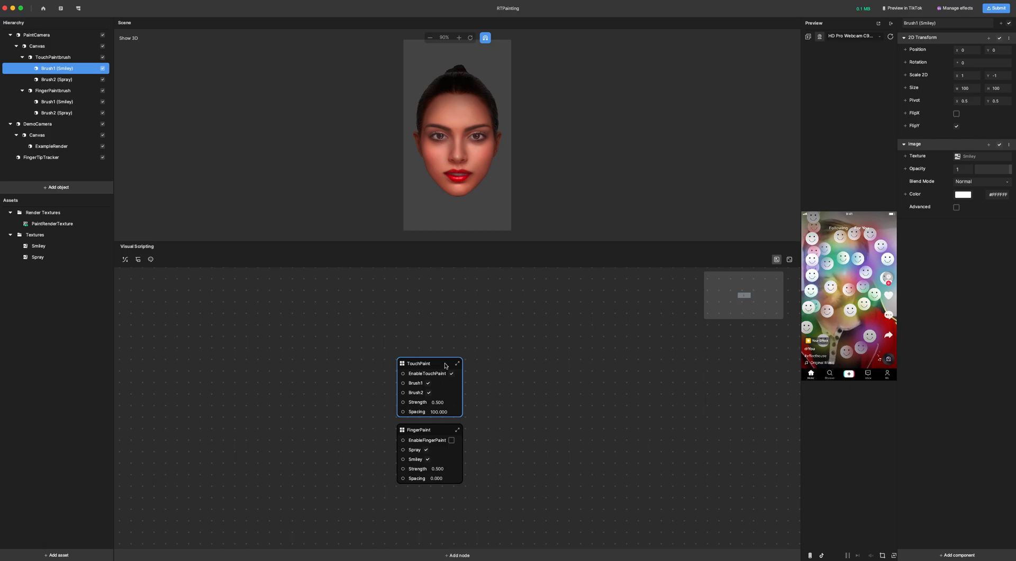
mouse_move(435, 363)
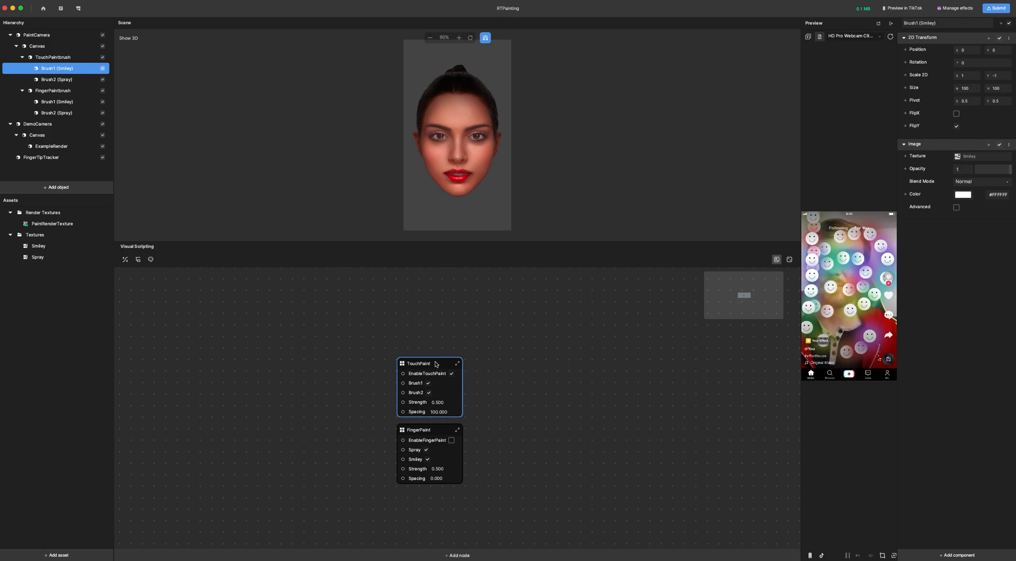